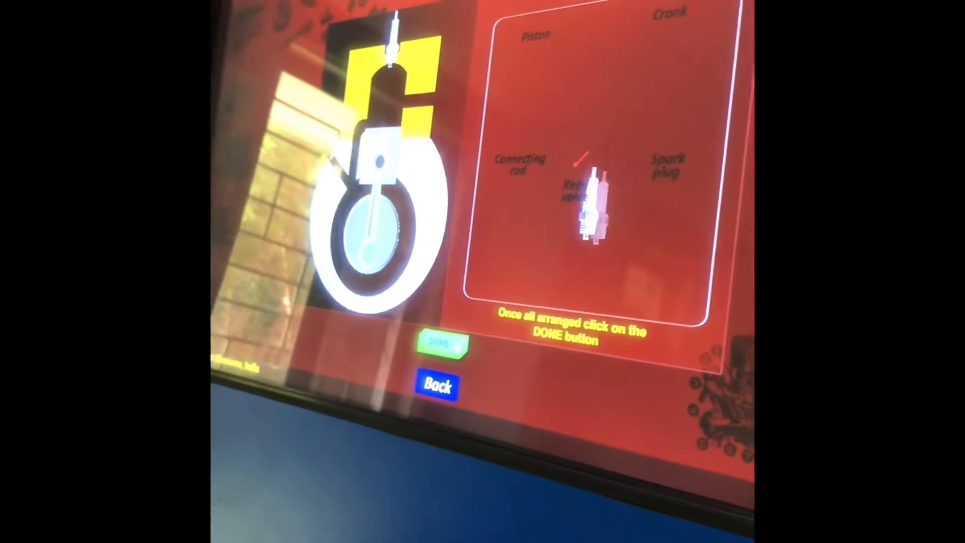
Step: Leave the 2-stroke animation and start the 4-stroke engine assembly puzzle from the selection screen
{"action": "left_click", "coordinate": [441, 343]}
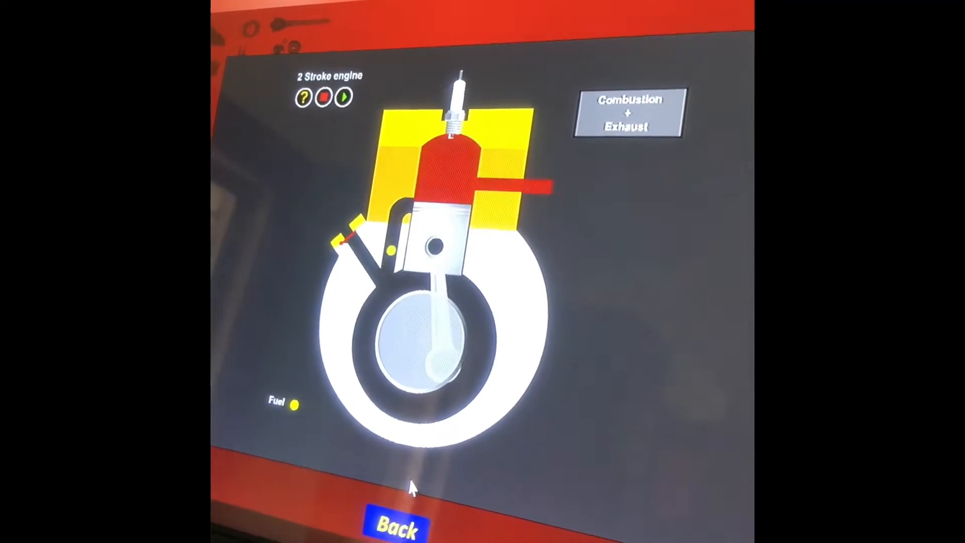
{"action": "left_click", "coordinate": [396, 525]}
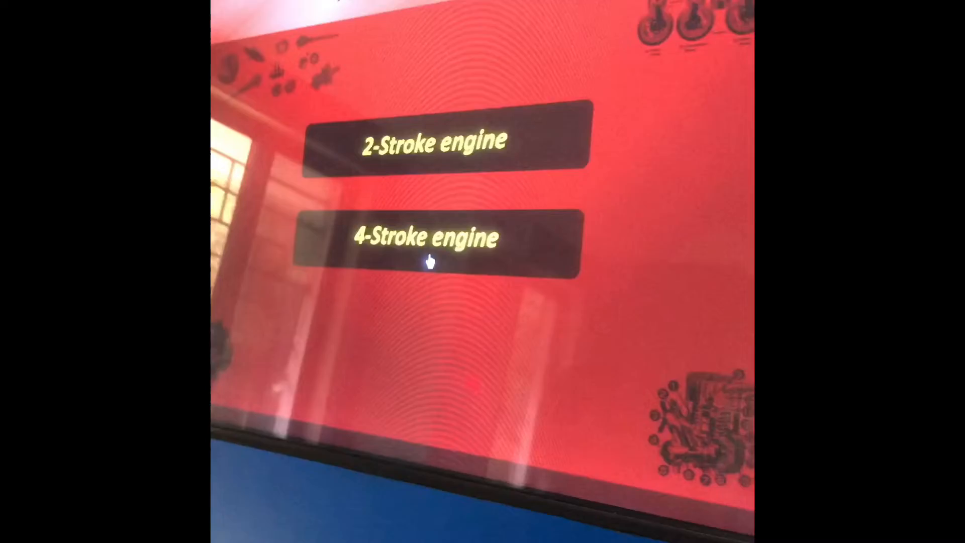
{"action": "left_click", "coordinate": [434, 237]}
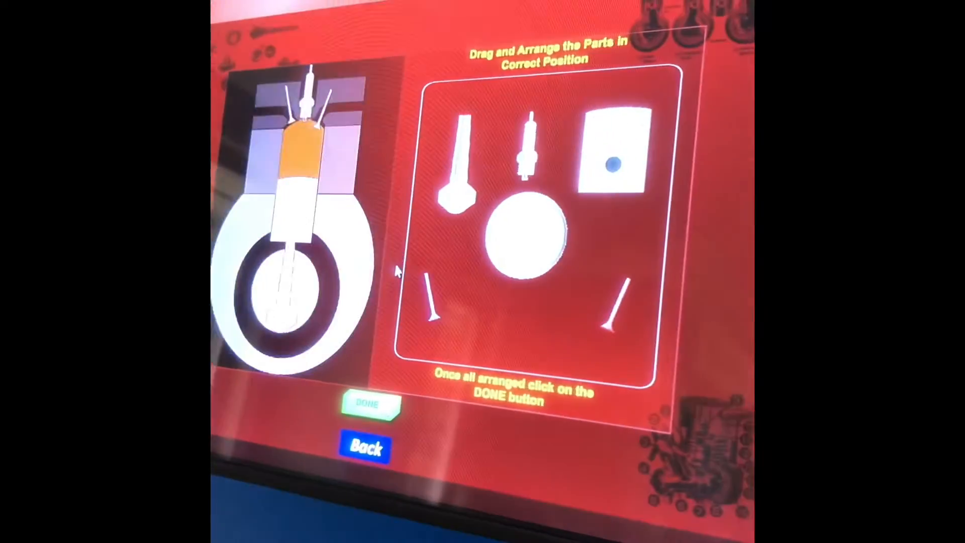